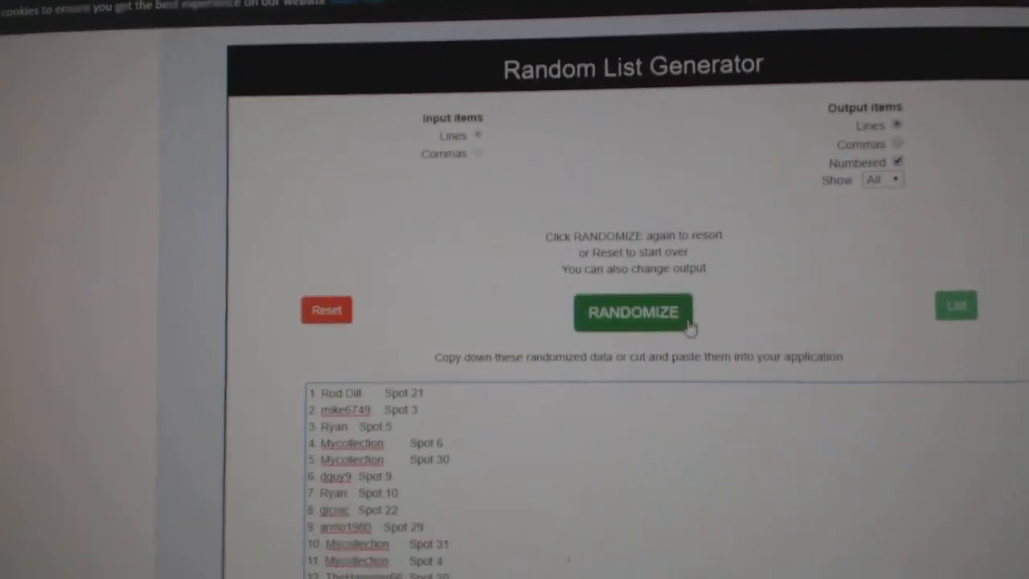
Reshuffle the numbered participant list with spot numbers via RANDOMIZE.
{"action": "left_click", "coordinate": [633, 312]}
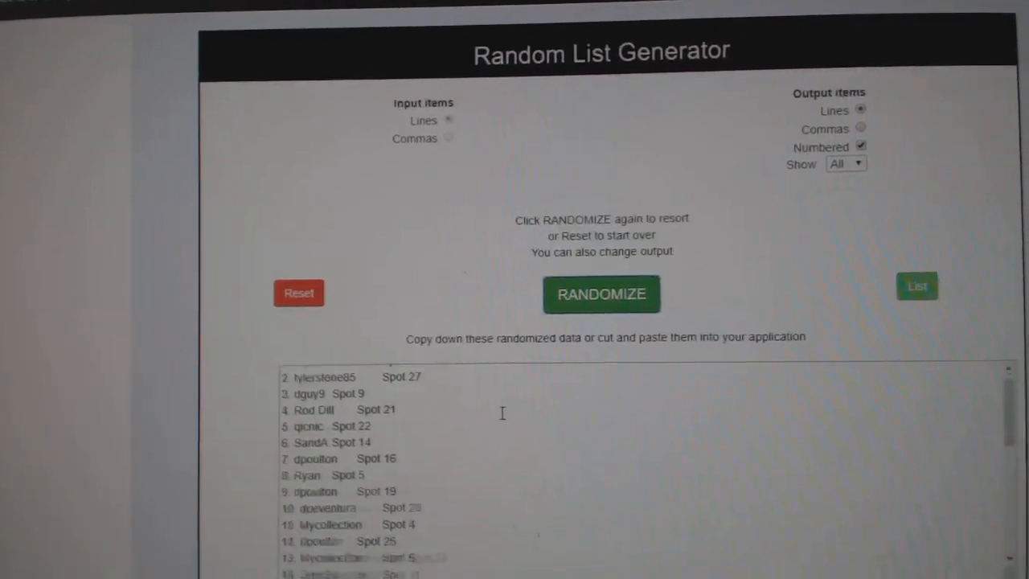
{"action": "right_click", "coordinate": [501, 413]}
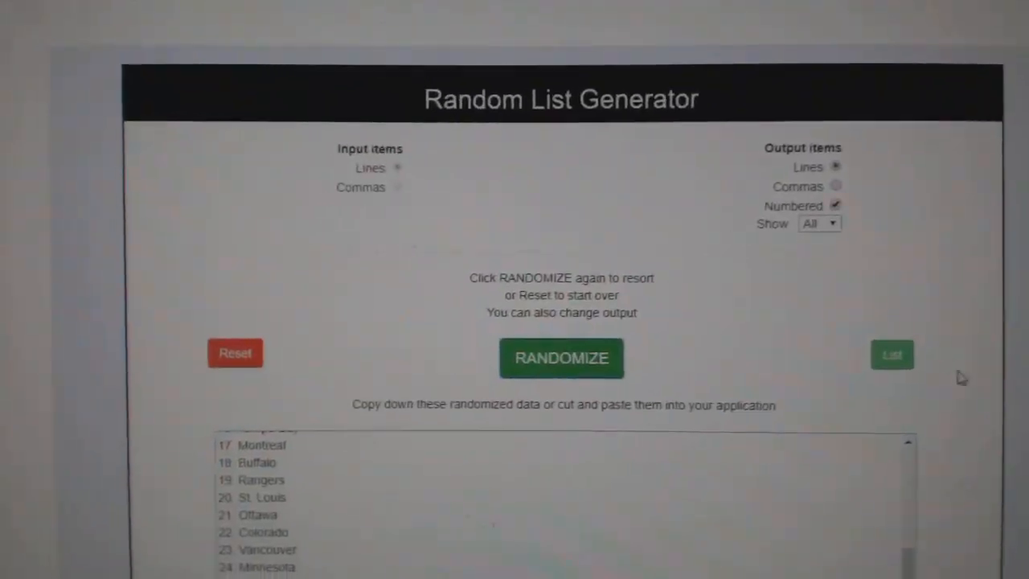
Re-randomize the NHL team list into a fresh order.
{"action": "left_click", "coordinate": [561, 357]}
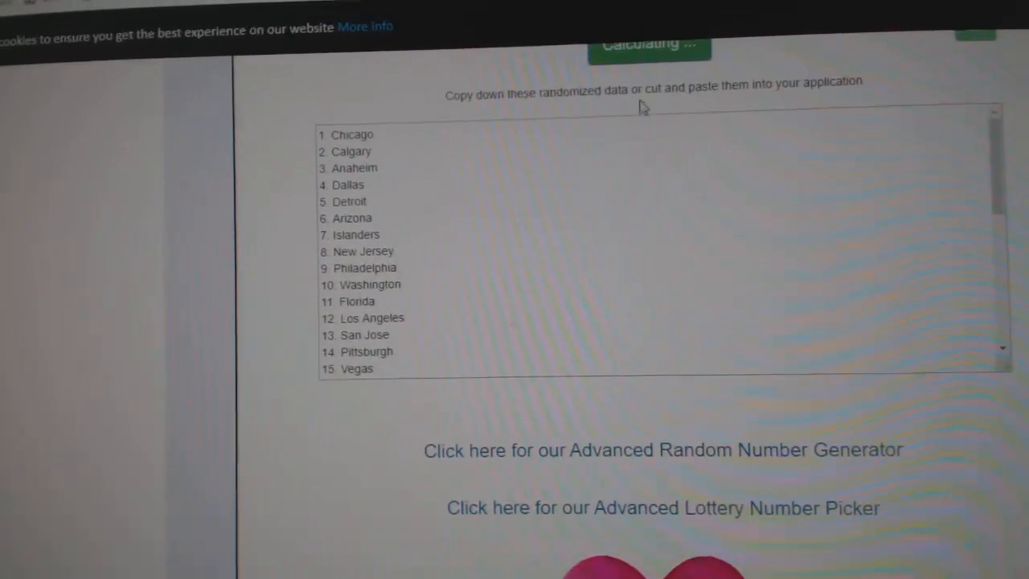
{"action": "left_click", "coordinate": [652, 100]}
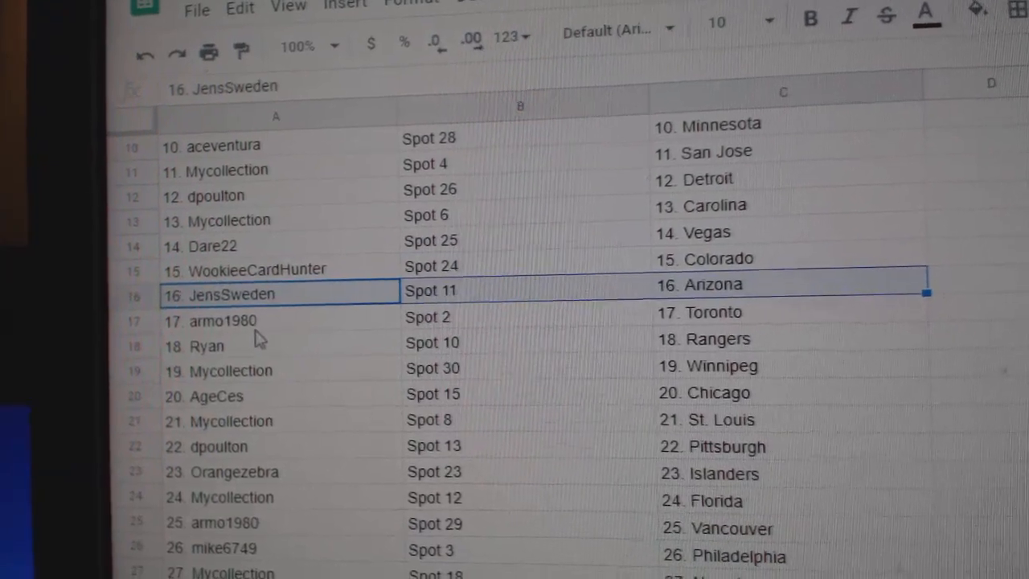
Review row 18 pairing participant at Spot 10 with the Rangers.
{"action": "left_click", "coordinate": [234, 340]}
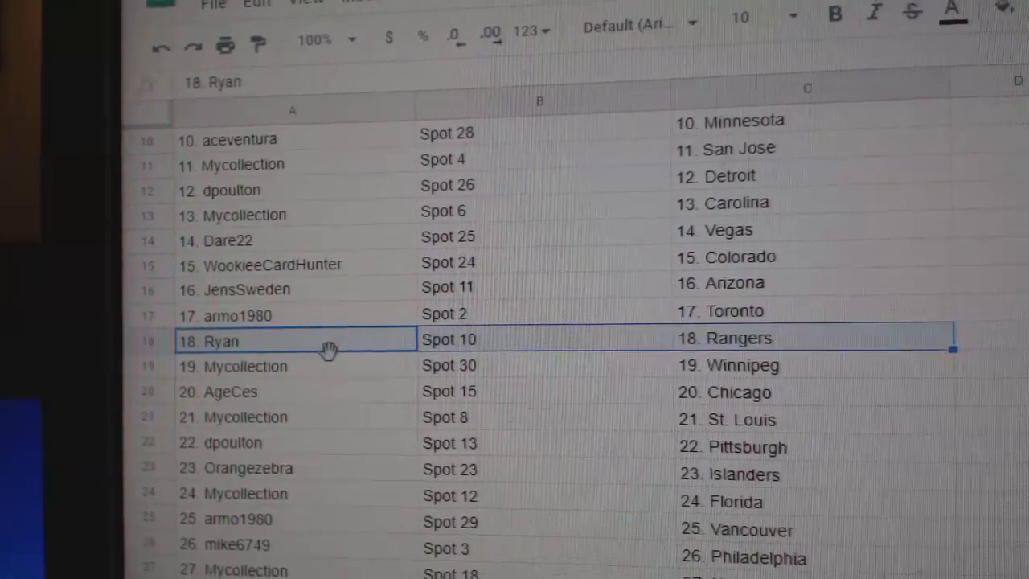